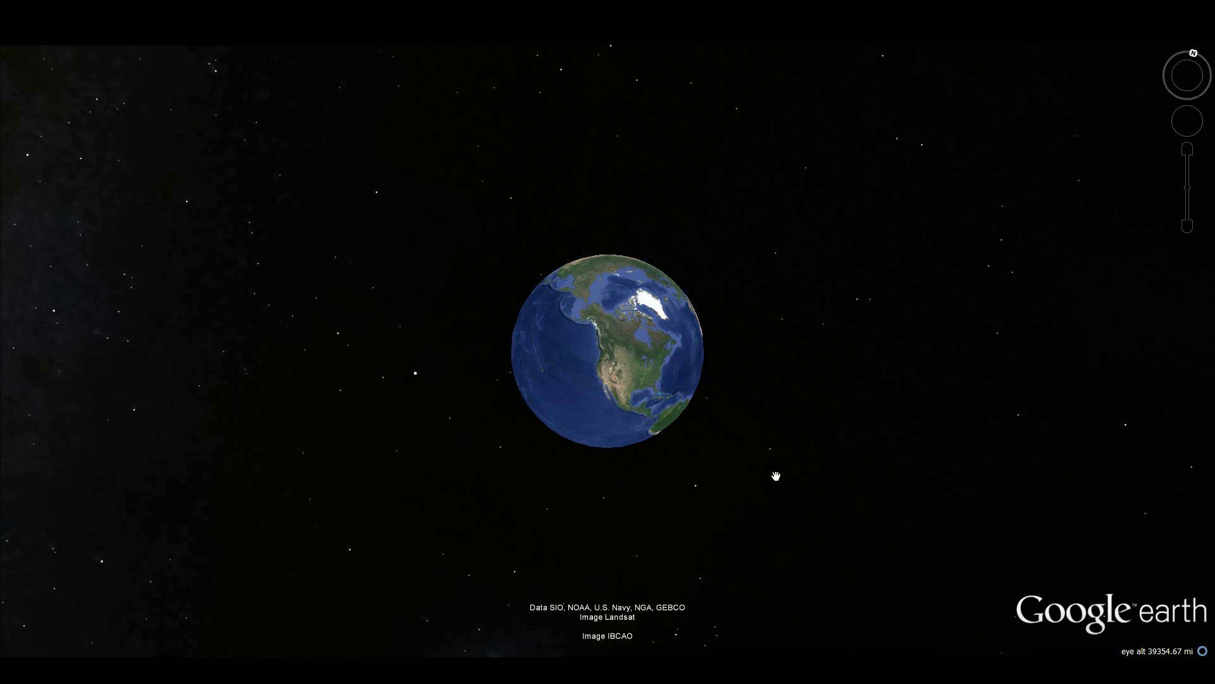
mouse_move(696, 437)
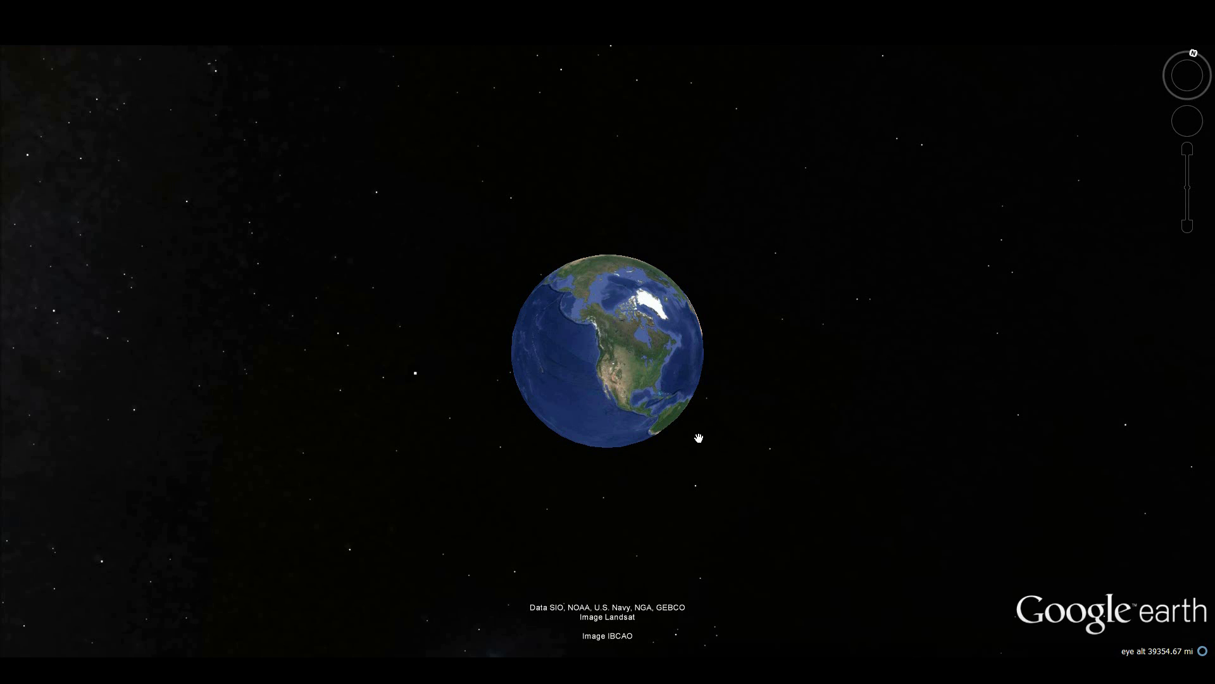
mouse_move(733, 413)
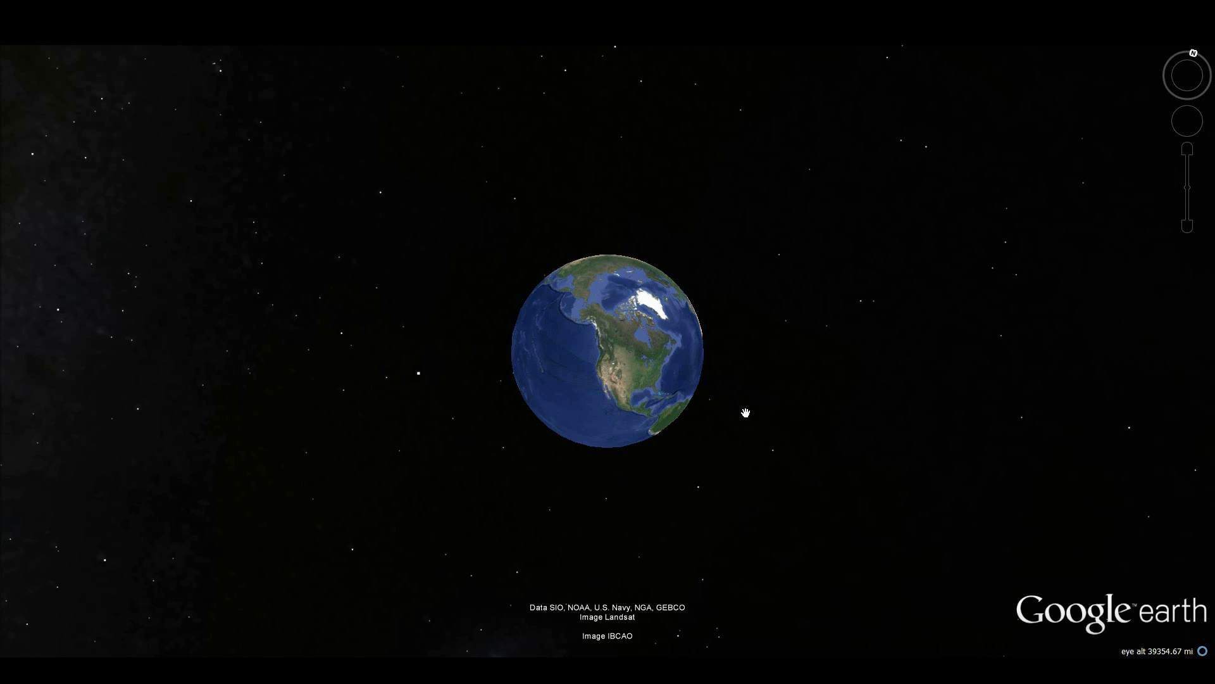
mouse_move(704, 405)
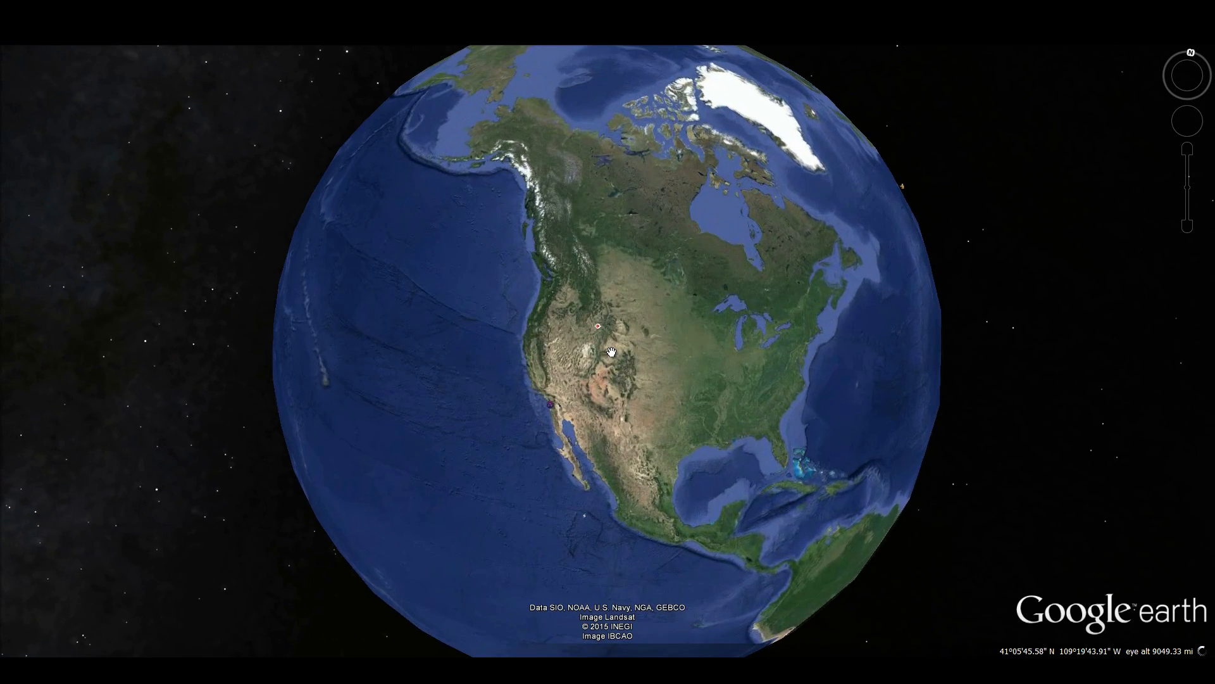
Refine the ruler line across the white polygon to read about 41.2 miles at a 123-degree heading.
scroll("down", 3)
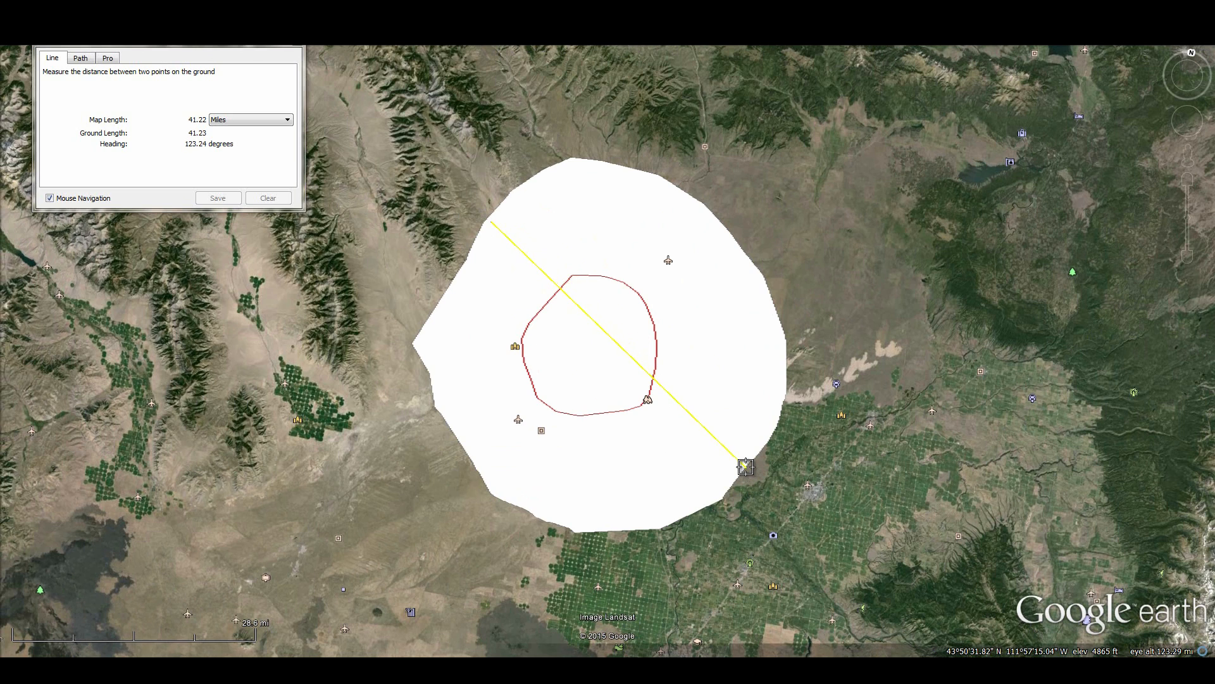
left_click_drag(743, 467, 748, 472)
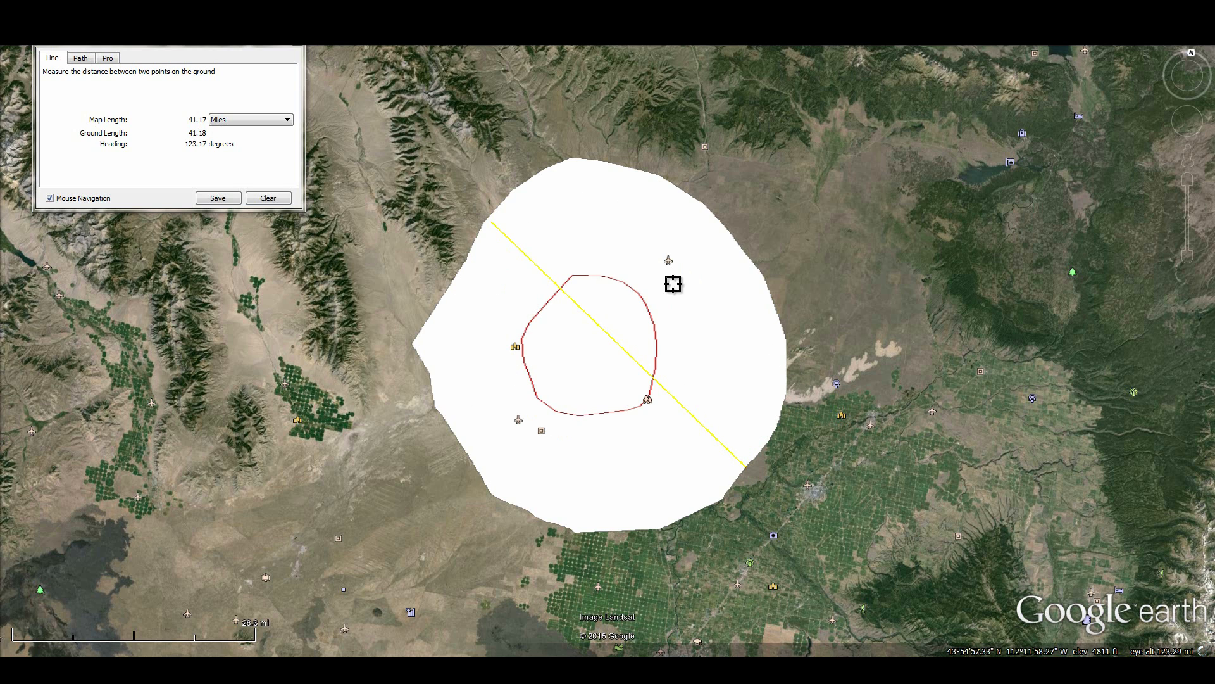
mouse_move(540, 262)
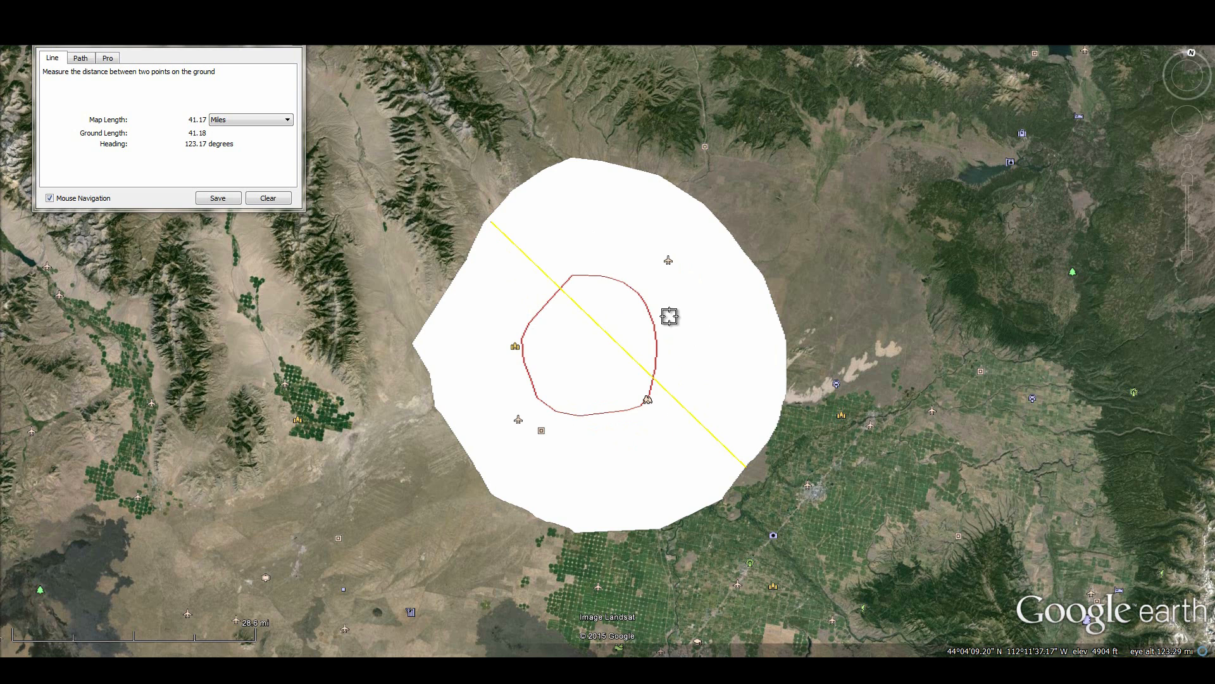
mouse_move(682, 327)
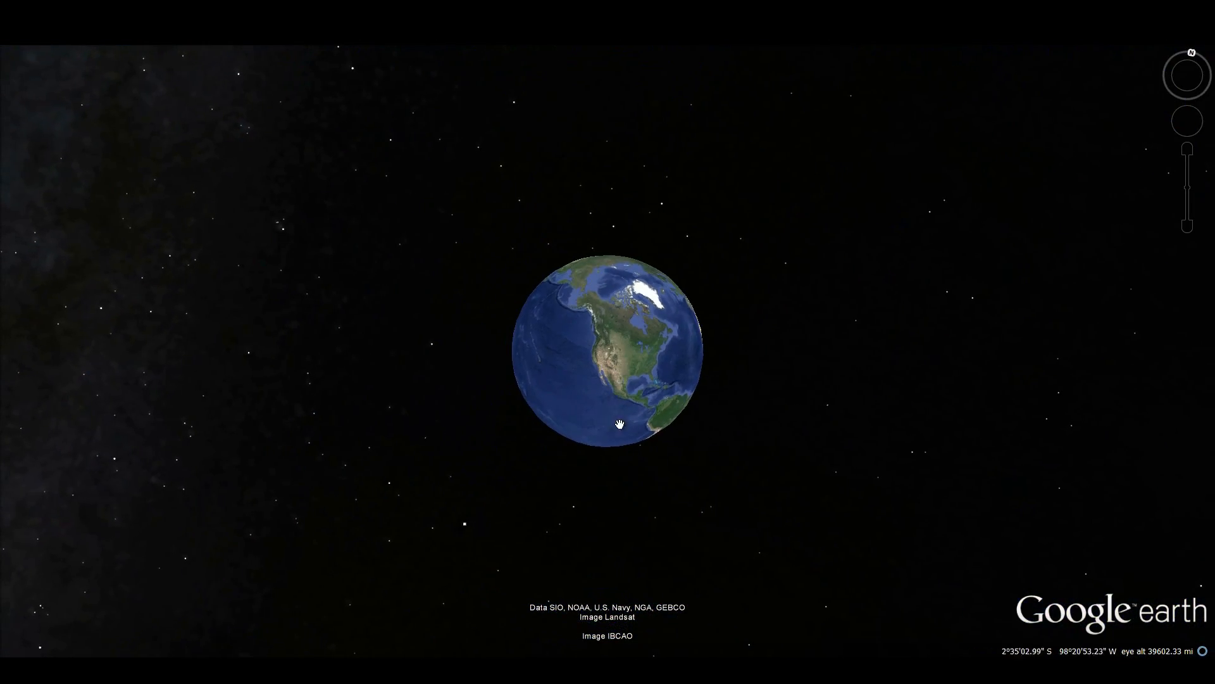
Rotate the globe from orbit so North America faces the viewer among the stars.
left_click_drag(616, 404, 605, 357)
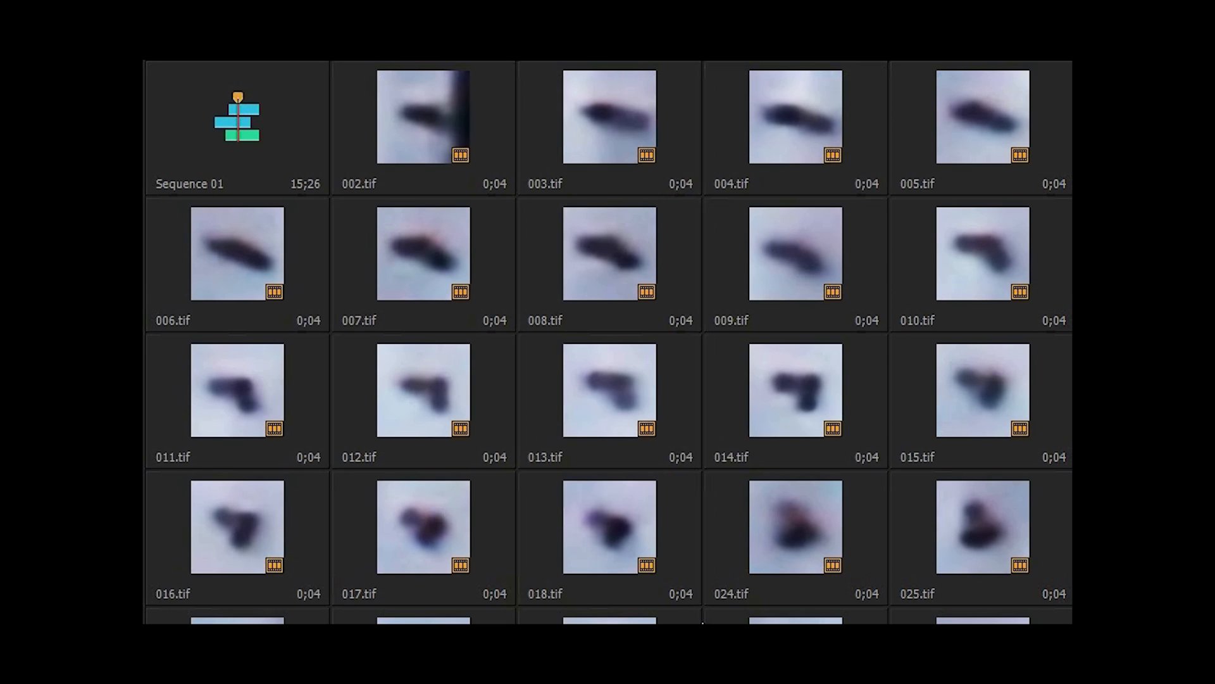
scroll("down", 3)
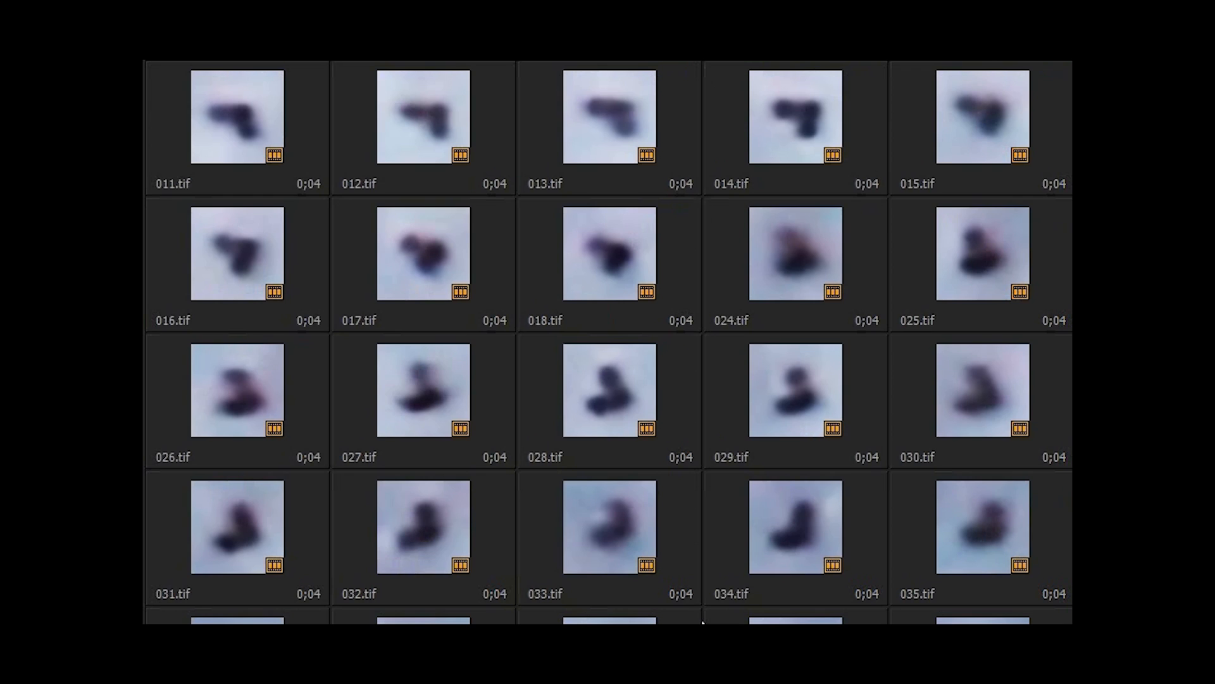
scroll("down", 3)
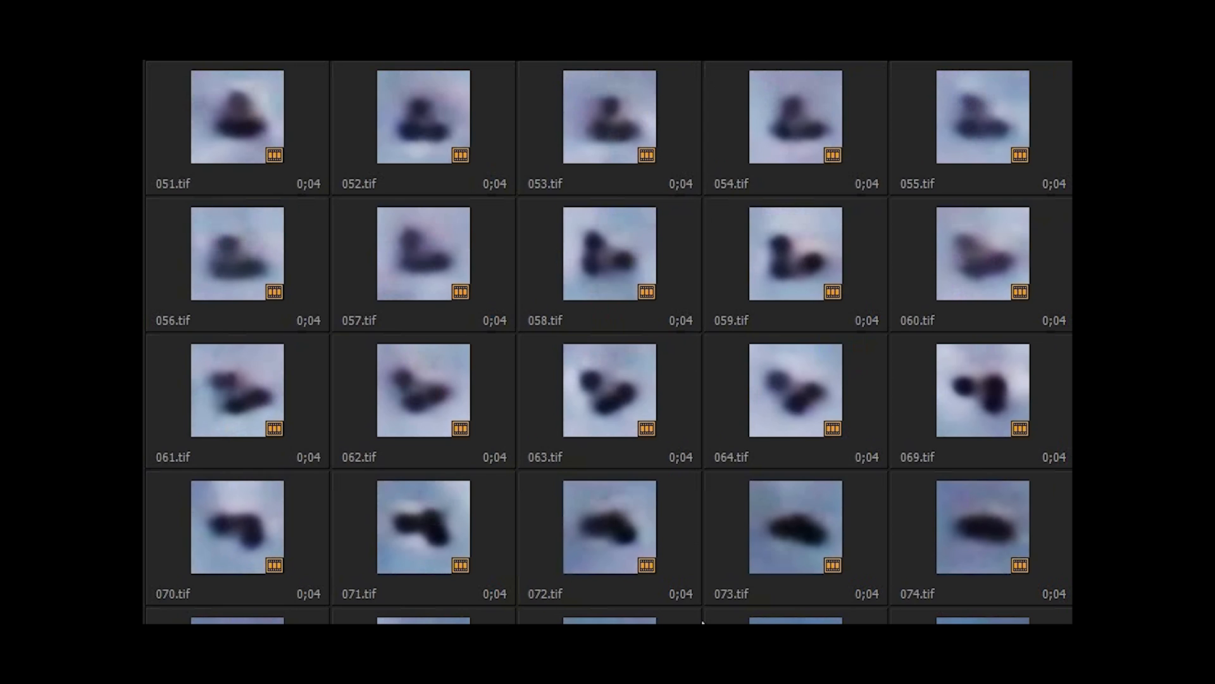
scroll("down", 3)
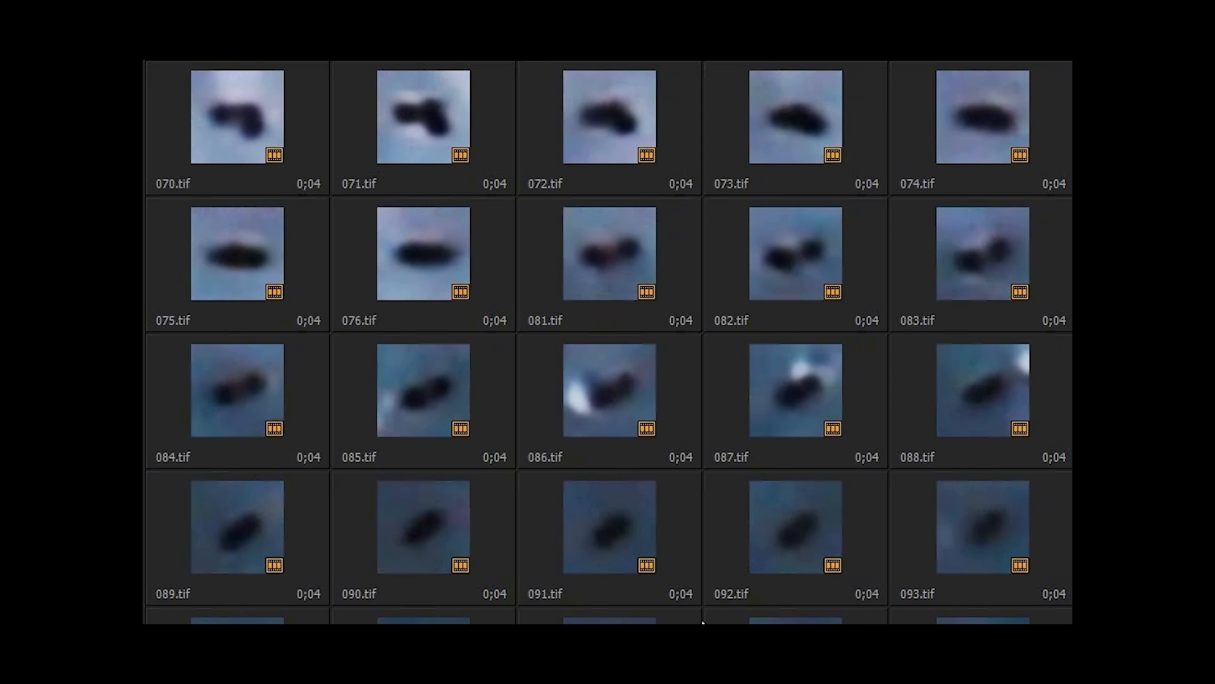
scroll("down", 3)
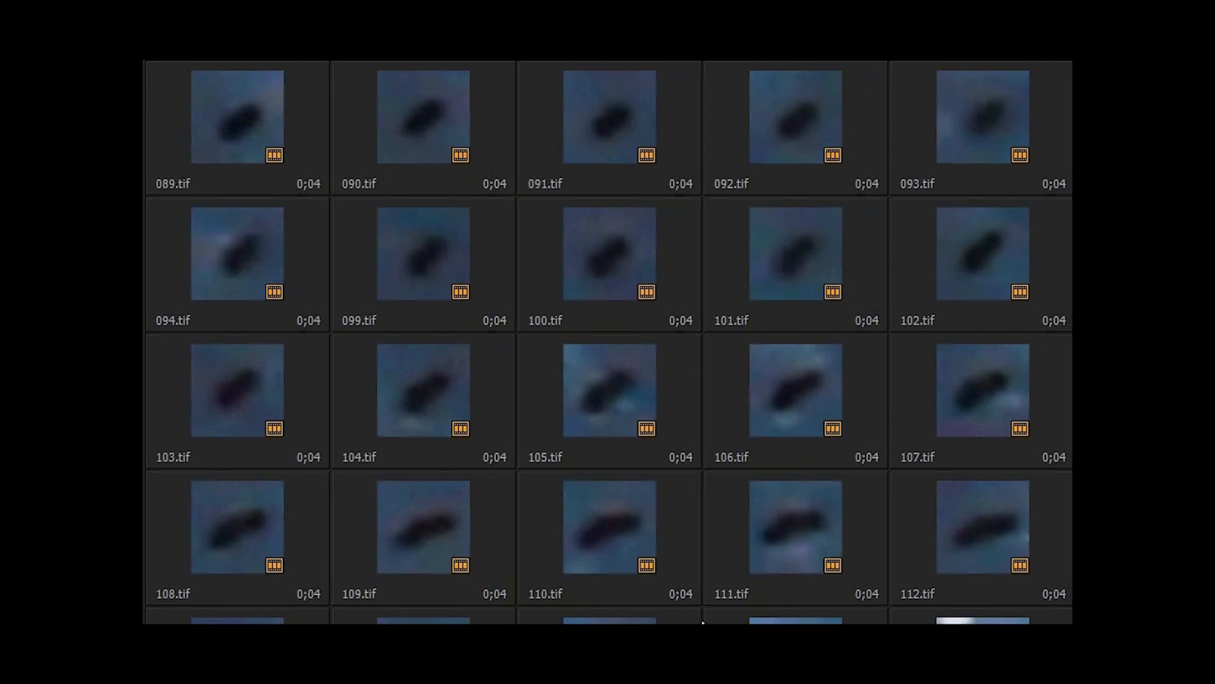
scroll("down", 3)
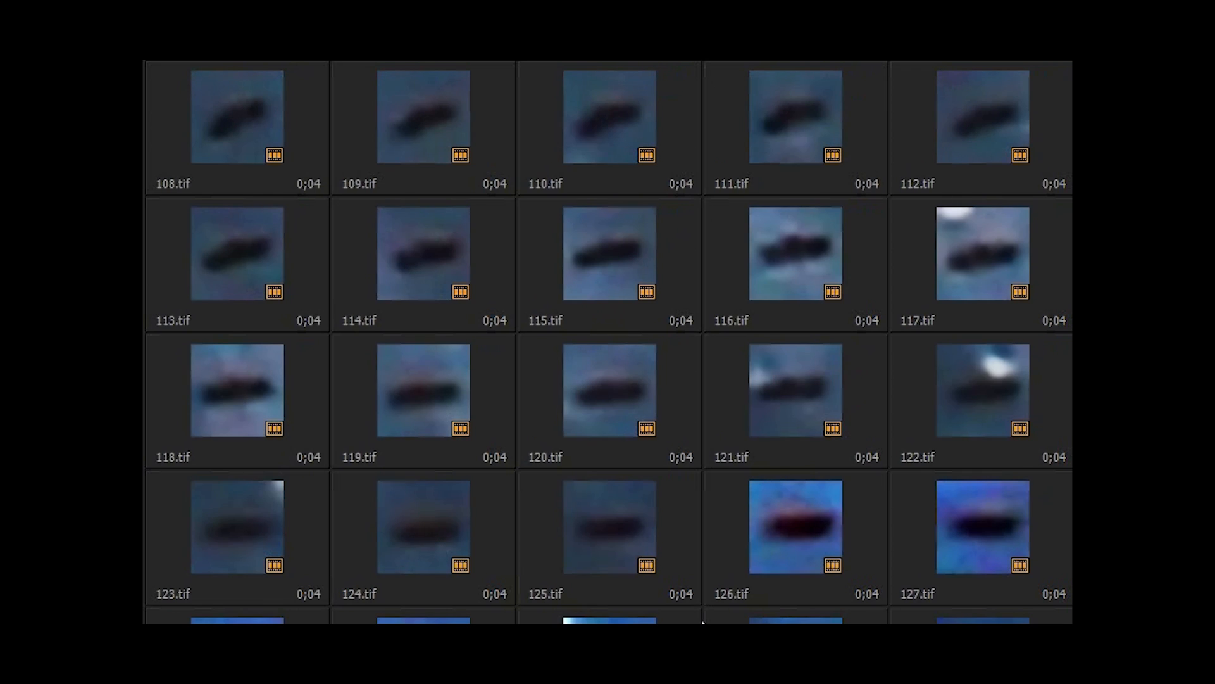
scroll("down", 3)
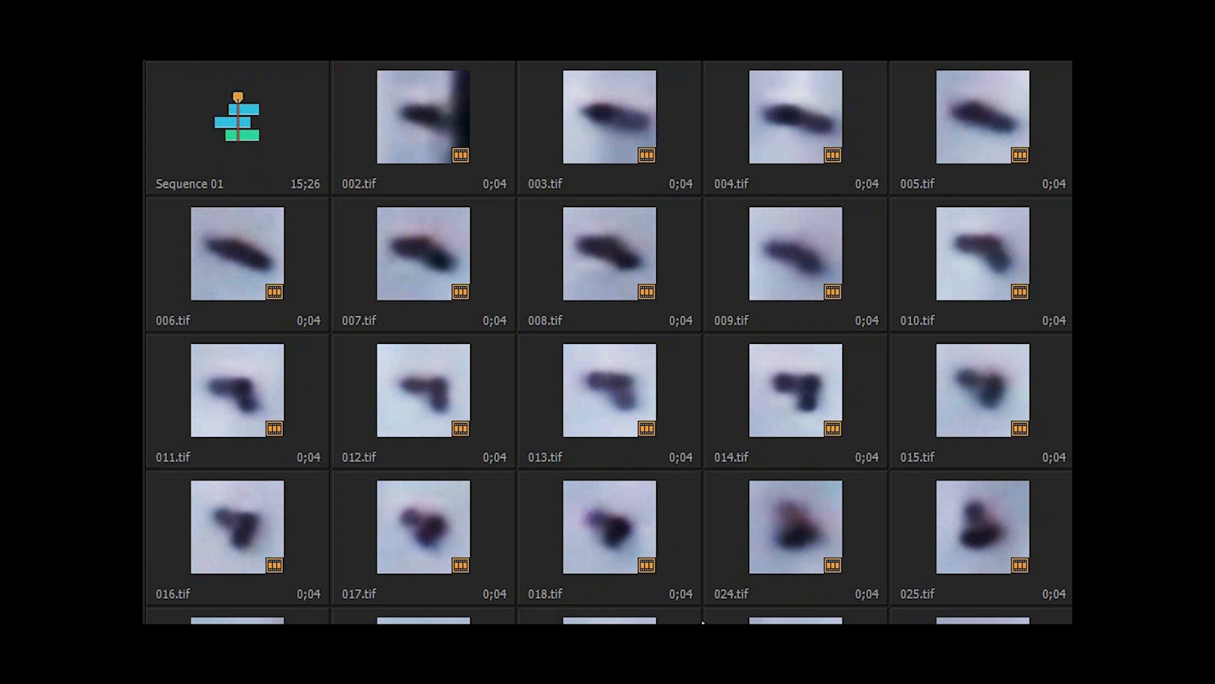
scroll("down", 3)
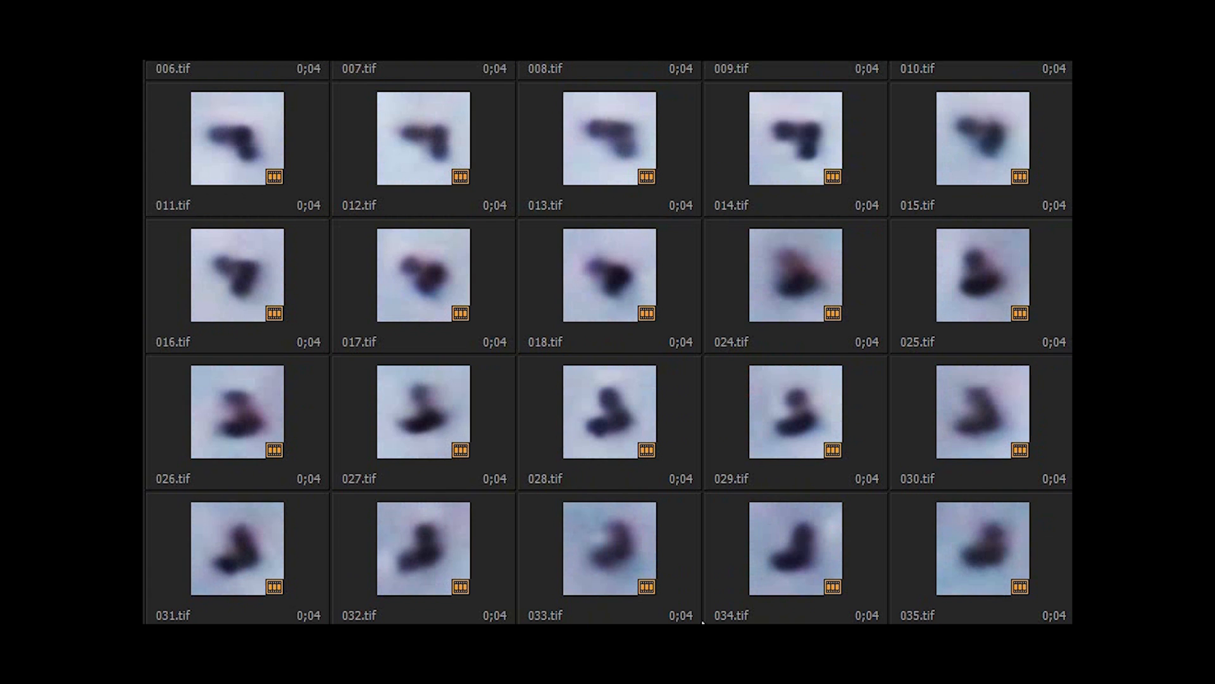
scroll("down", 3)
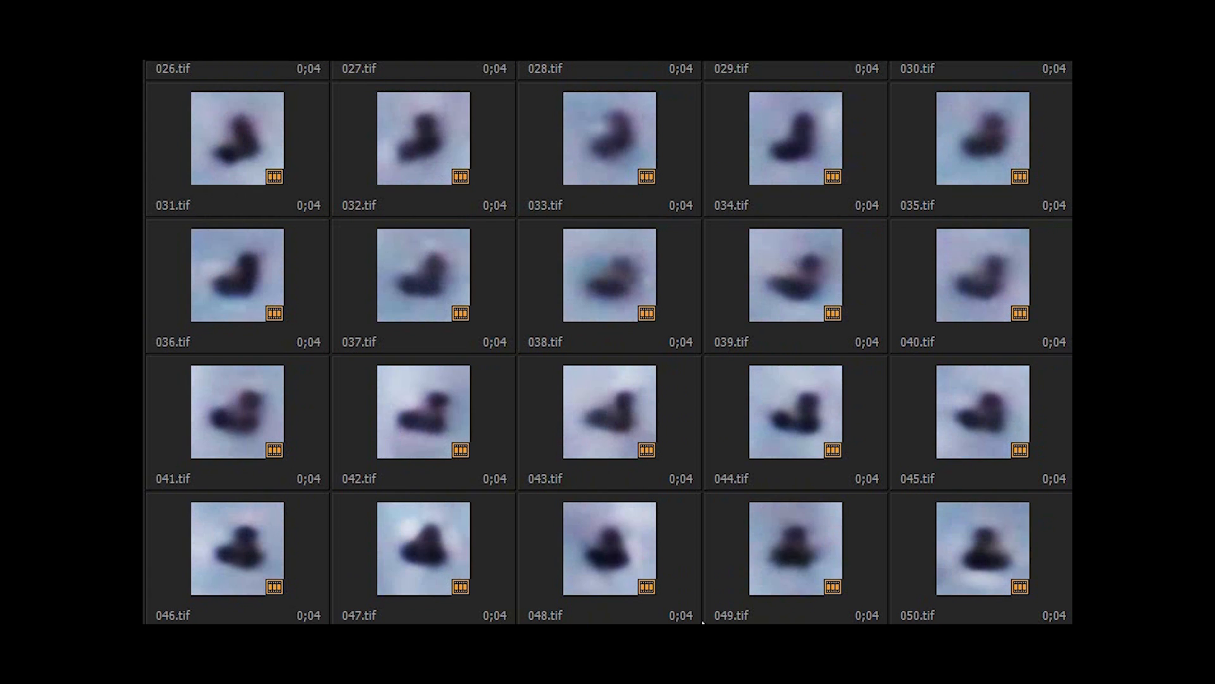
scroll("down", 3)
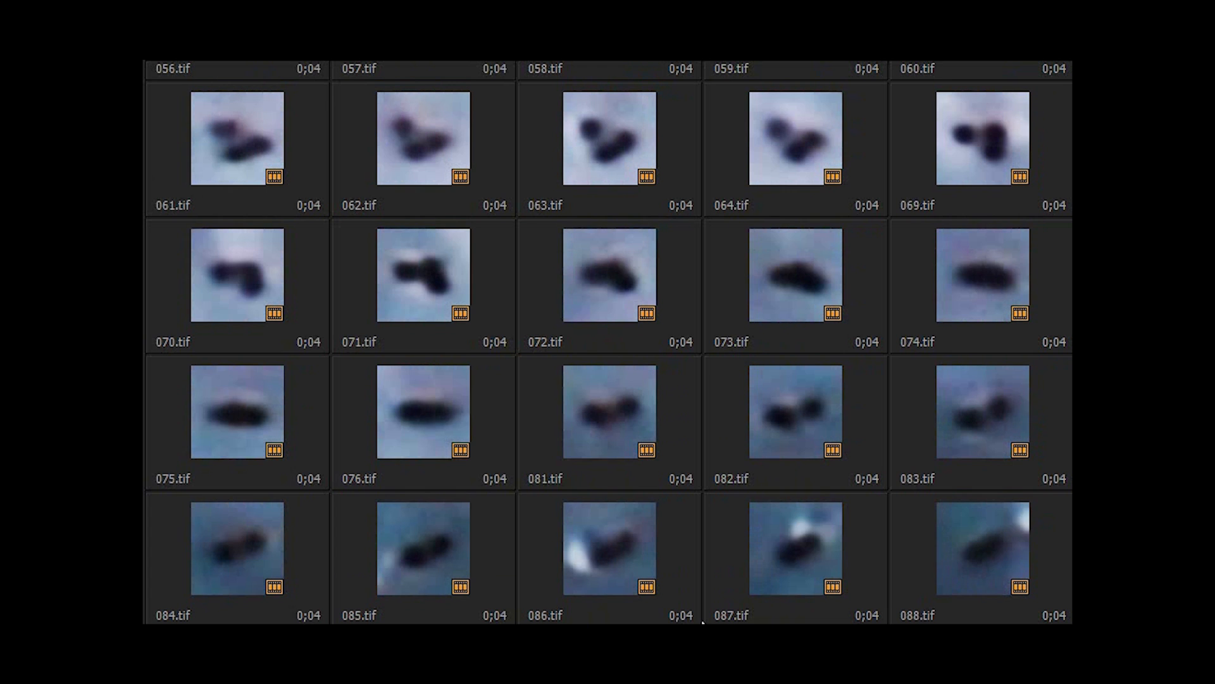
scroll("down", 3)
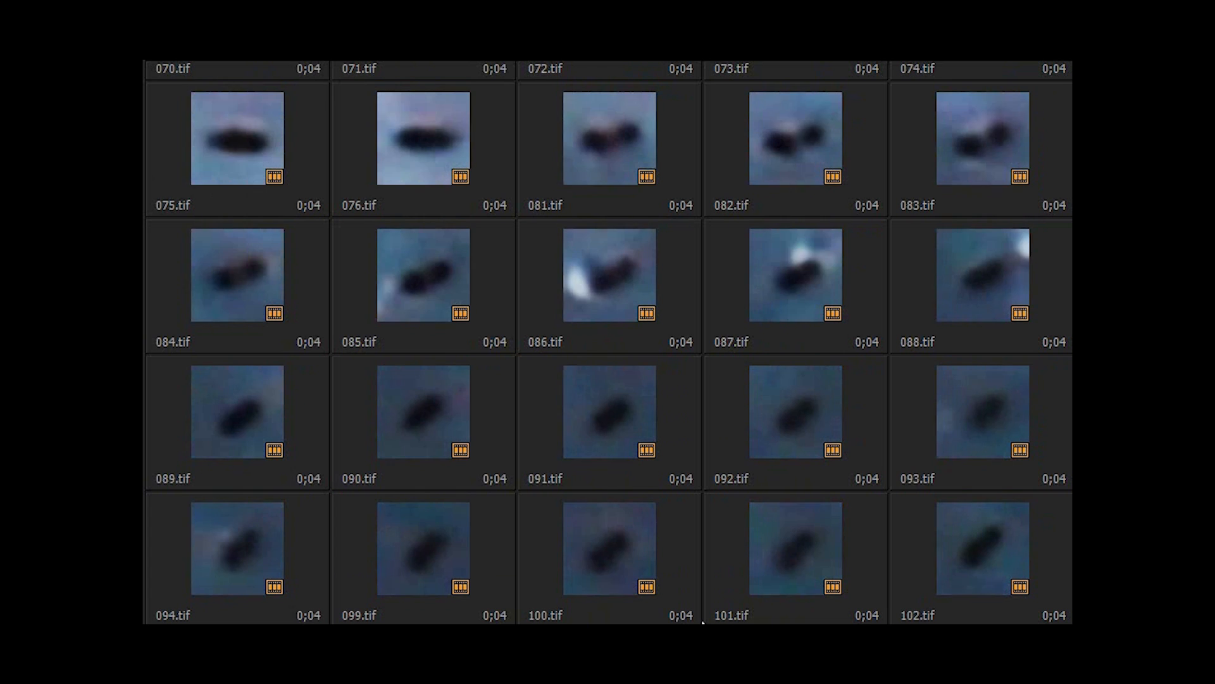
scroll("down", 3)
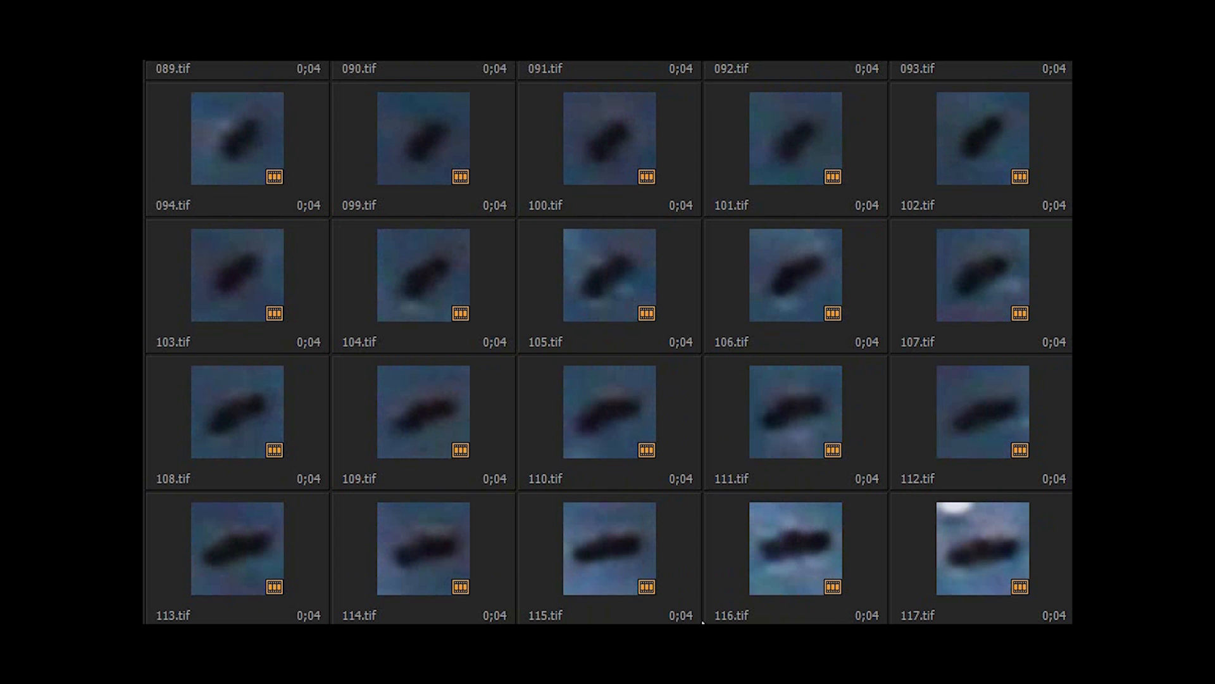
scroll("down", 3)
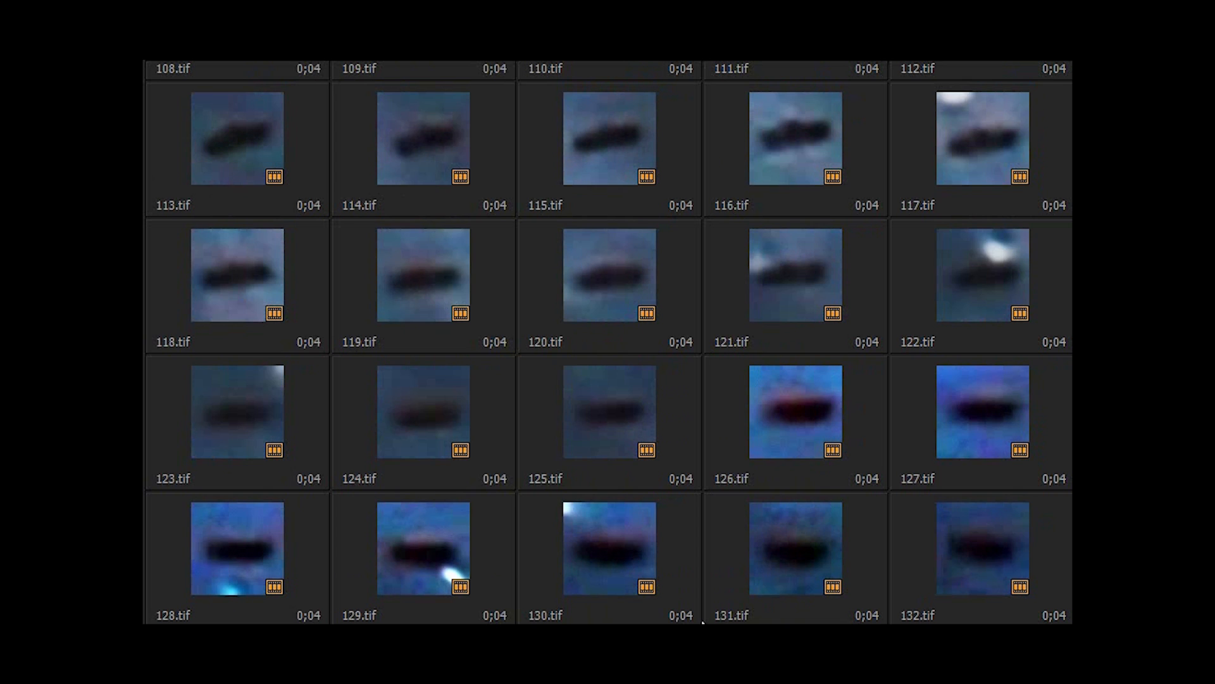
scroll("down", 3)
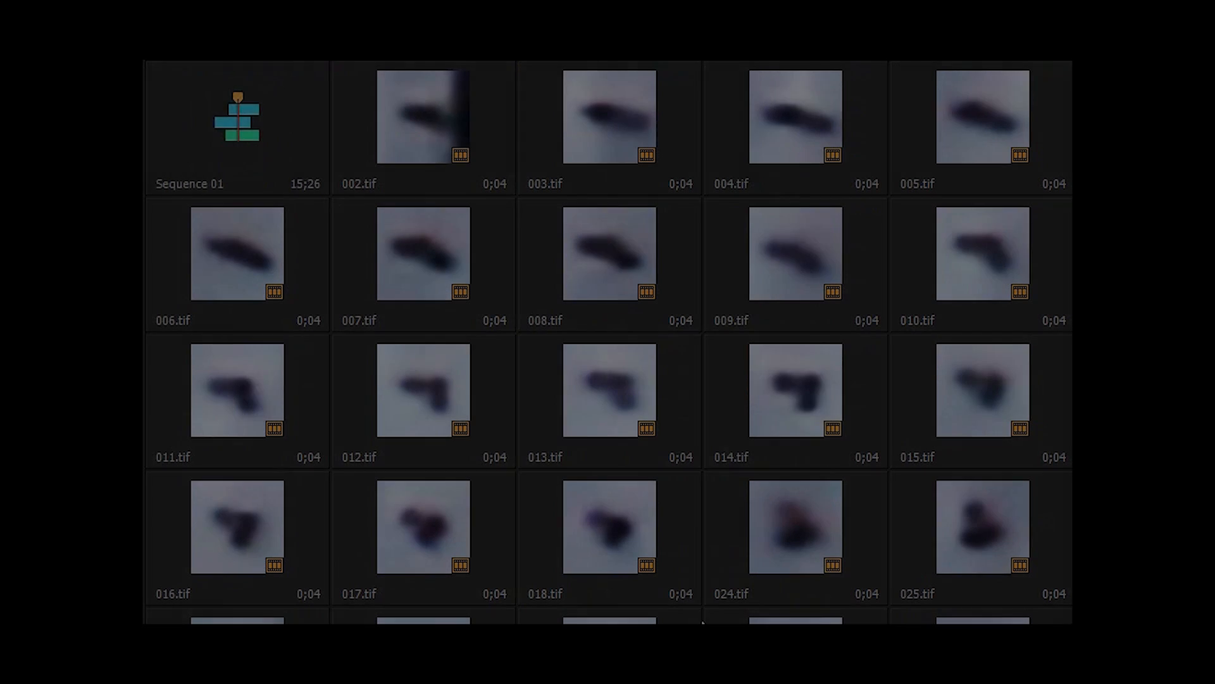
Scroll the Project bin down to frames 118.tif–137.tif of the dark object against blue sky.
scroll("down", 3)
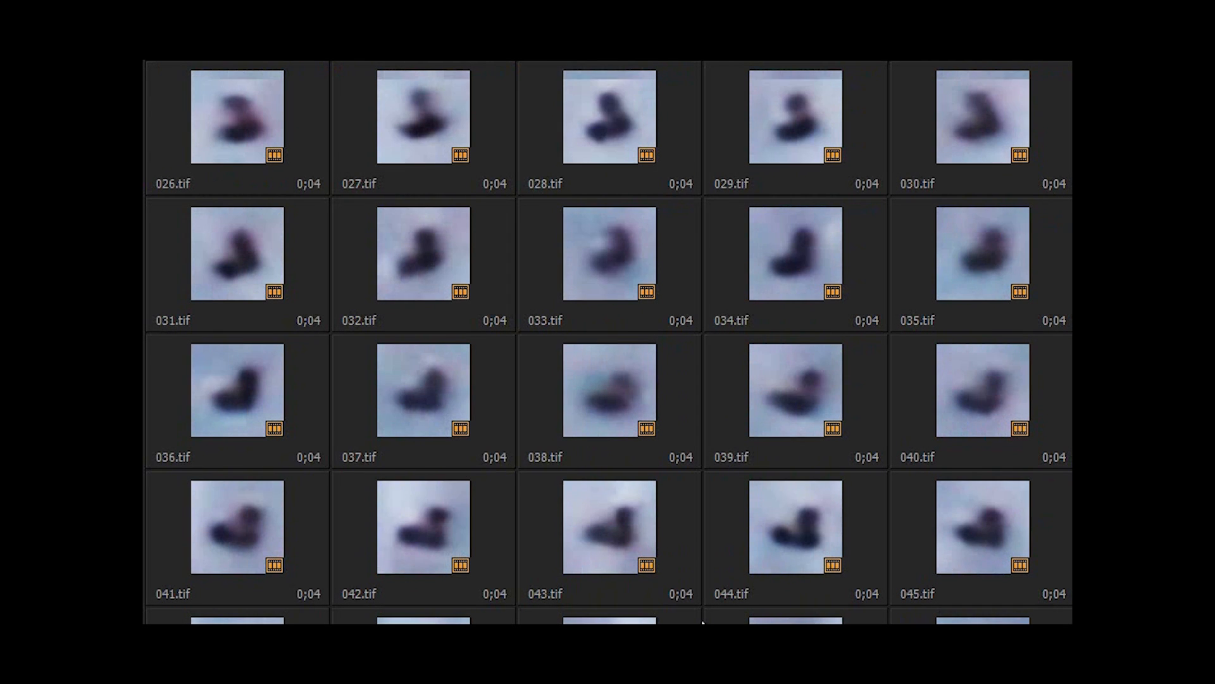
scroll("down", 3)
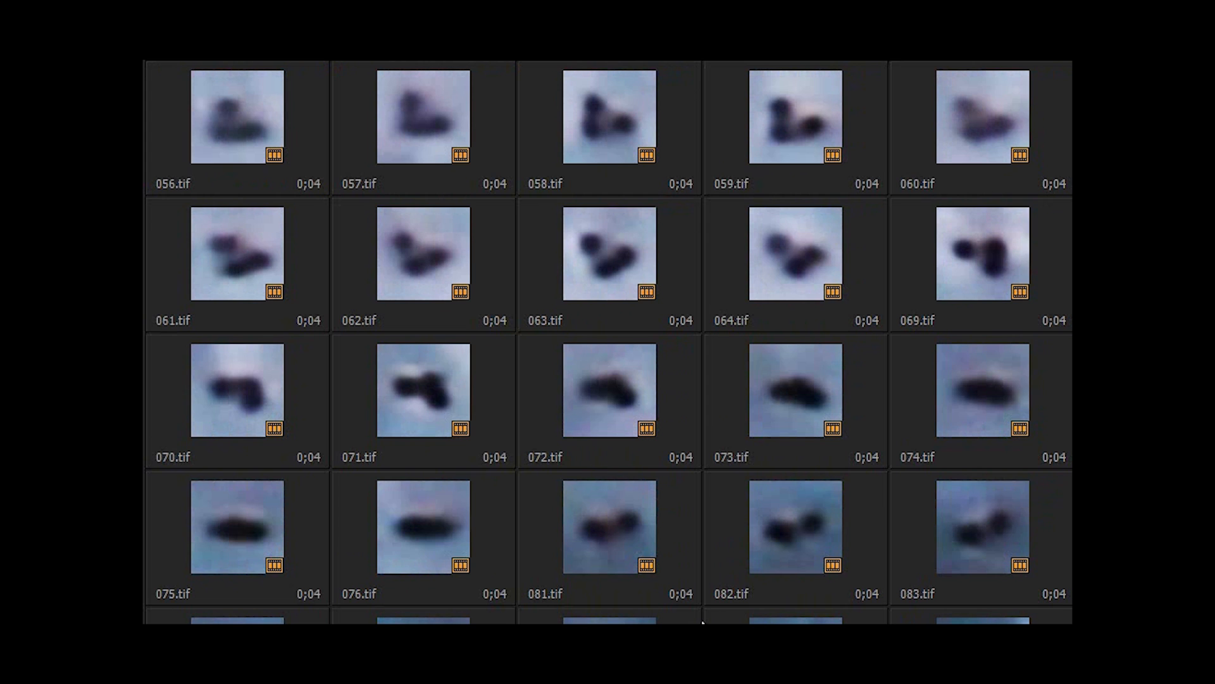
scroll("down", 3)
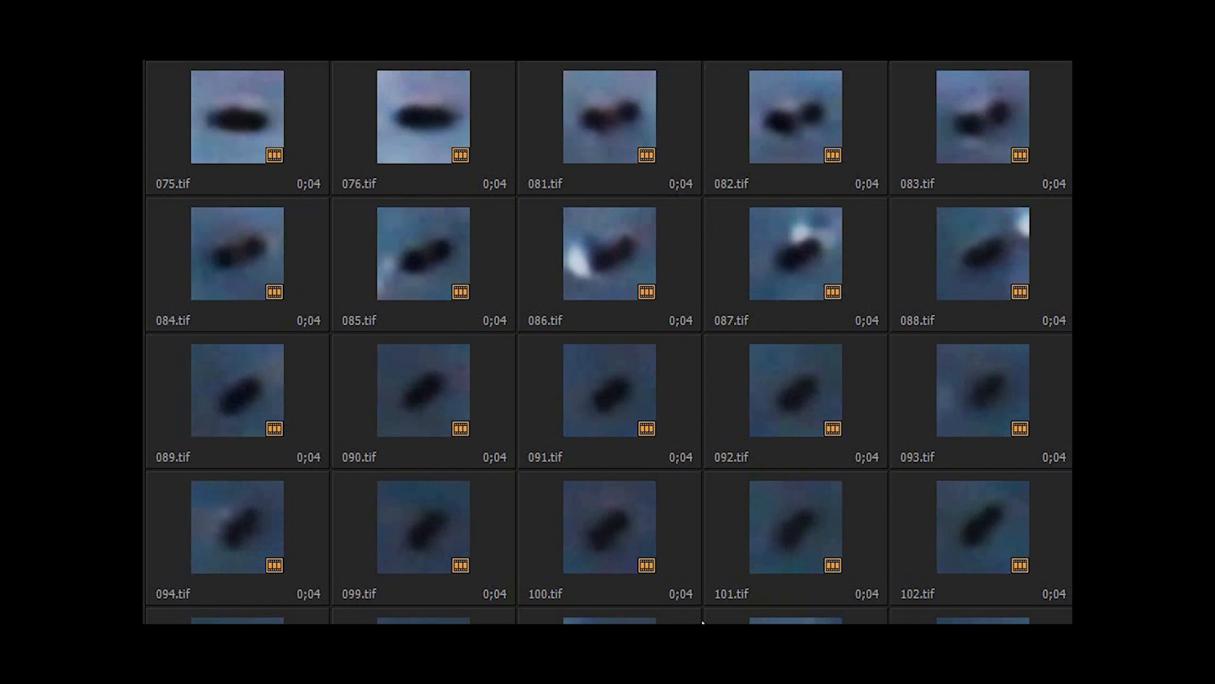
scroll("down", 3)
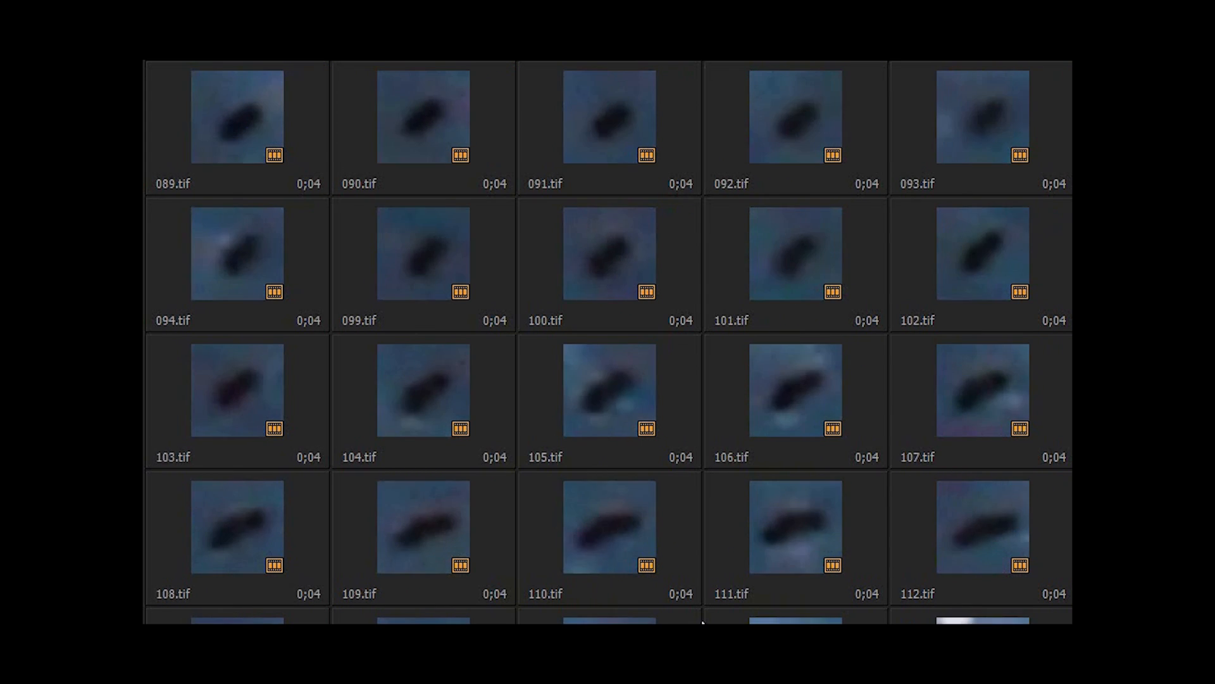
scroll("down", 3)
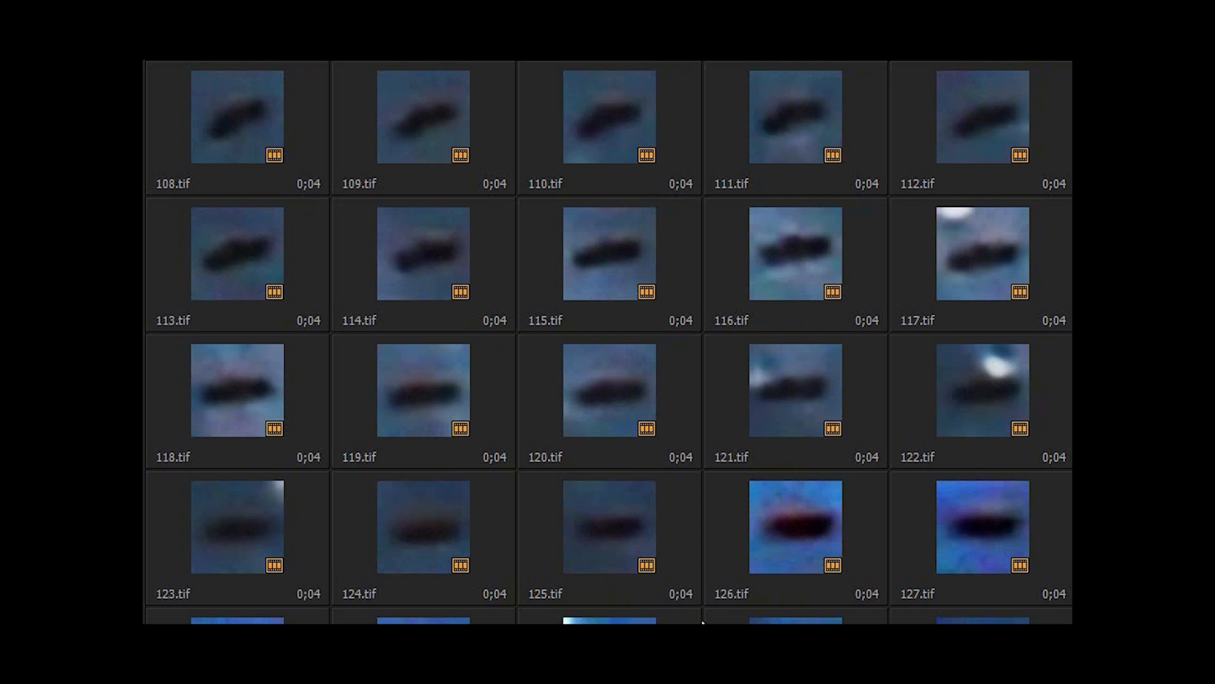
scroll("down", 3)
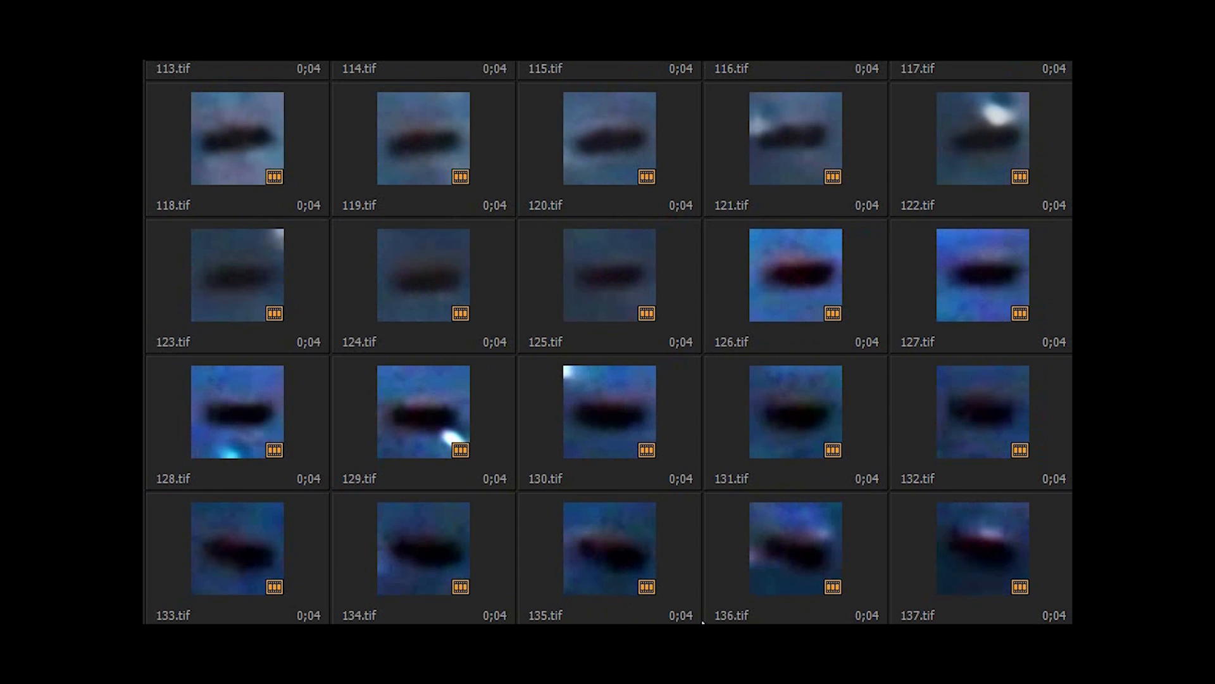